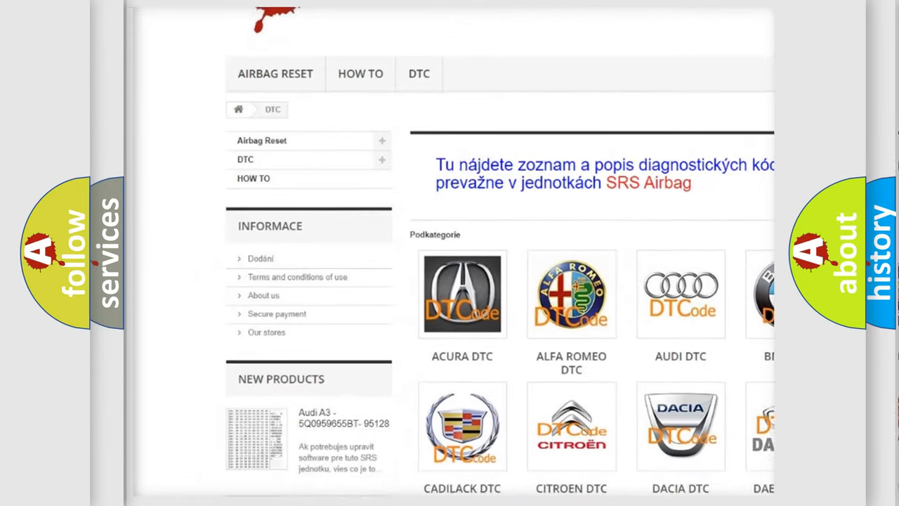
{"action": "scroll", "scroll_direction": "down", "scroll_amount": 3}
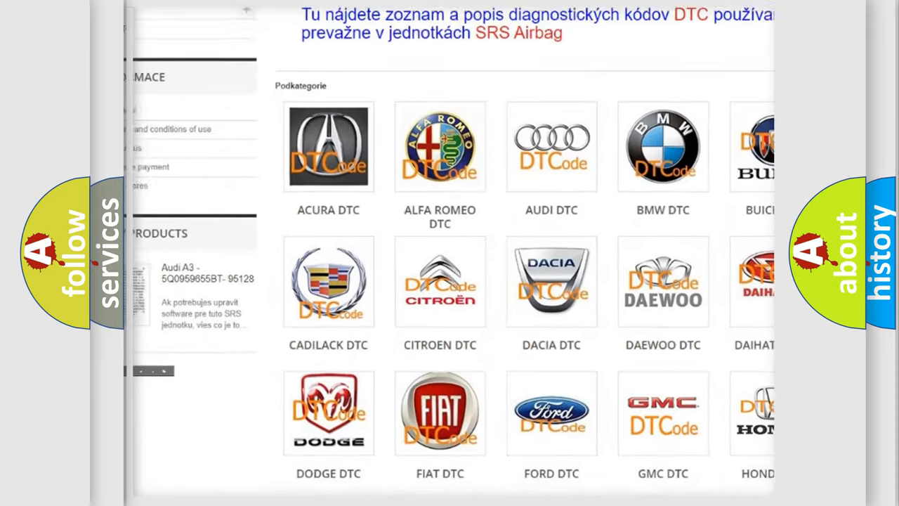
{"action": "scroll", "scroll_direction": "down", "scroll_amount": 3}
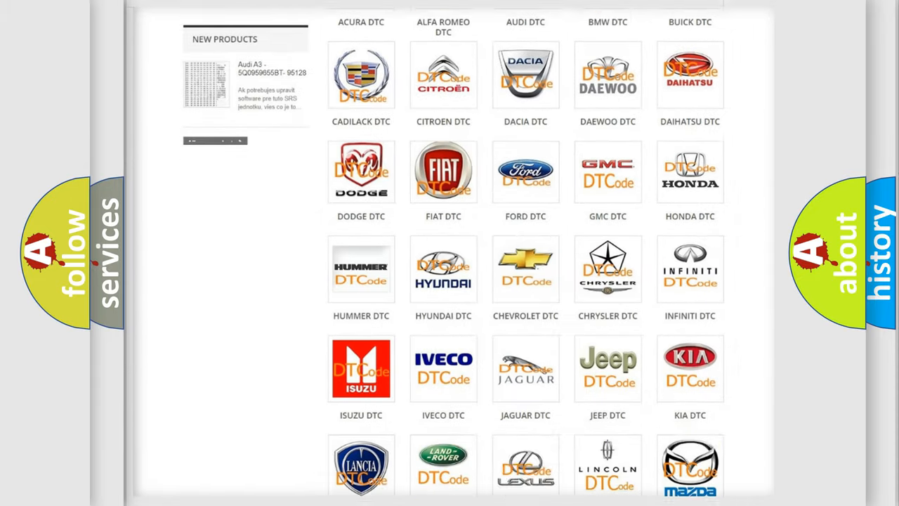
{"action": "scroll", "scroll_direction": "down", "scroll_amount": 3}
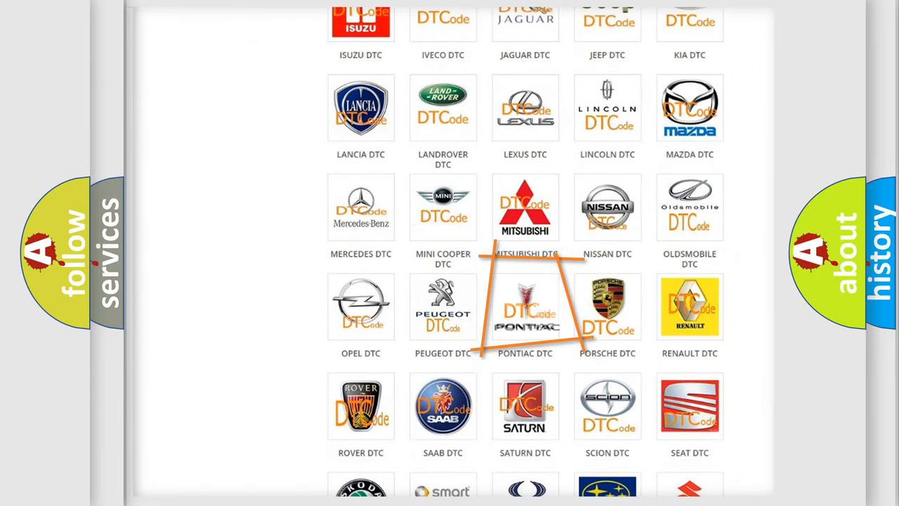
{"action": "mouse_move", "coordinate": [526, 307]}
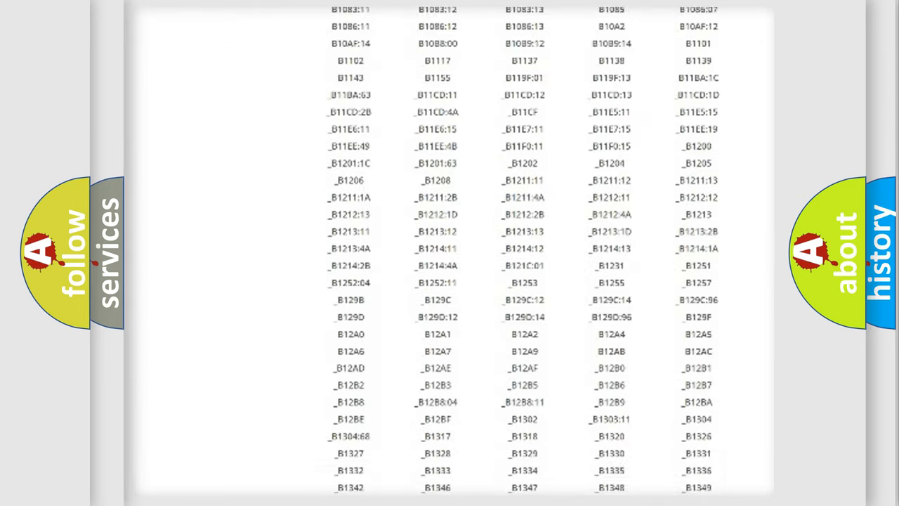
{"action": "scroll", "scroll_direction": "down", "scroll_amount": 3}
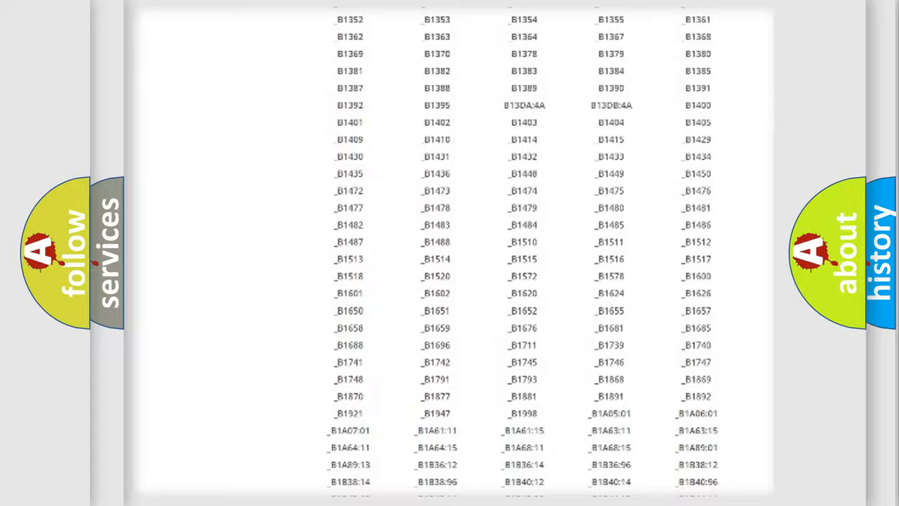